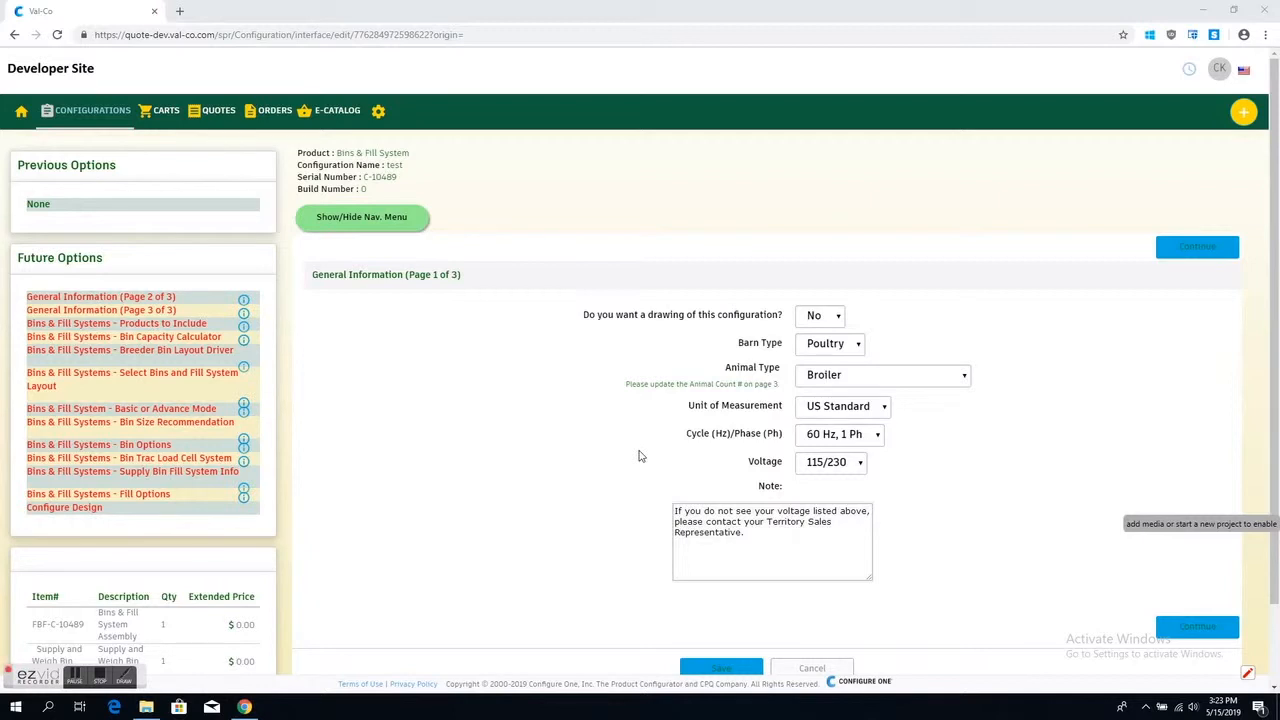
Step: Set the barn type to Swine and continue to the Basic or Advance Mode page
left_click(830, 344)
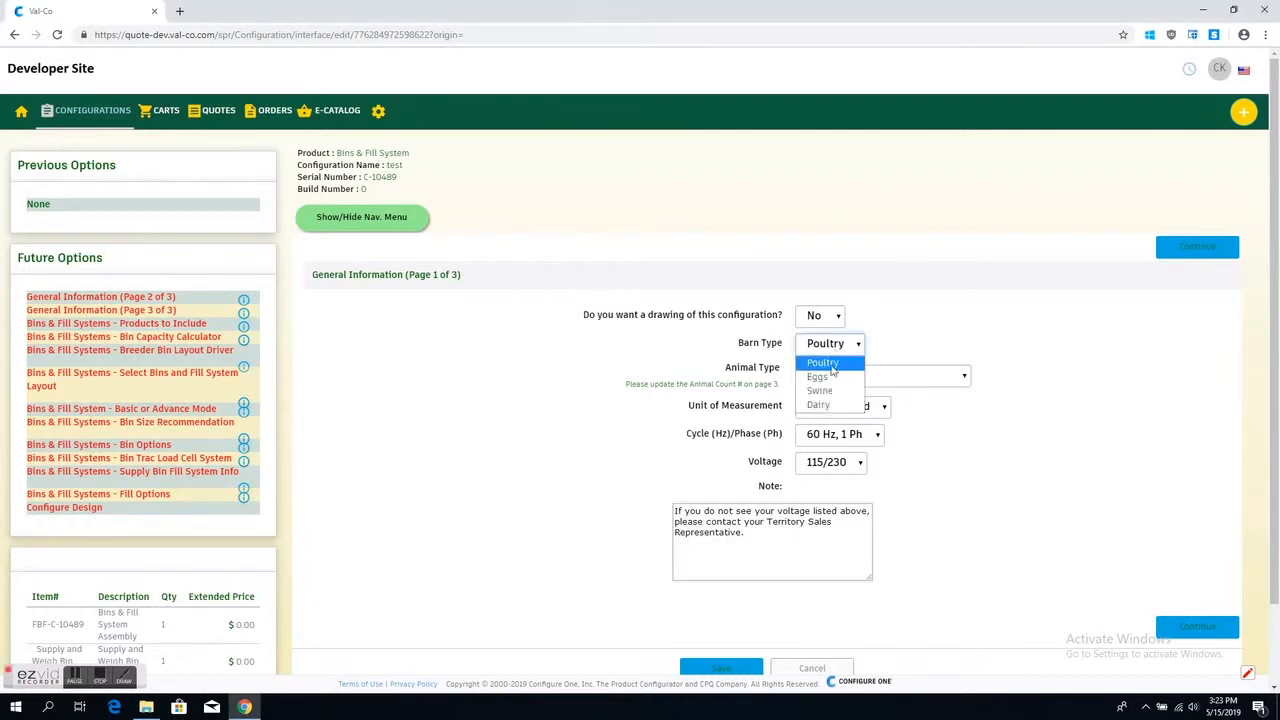
left_click(820, 390)
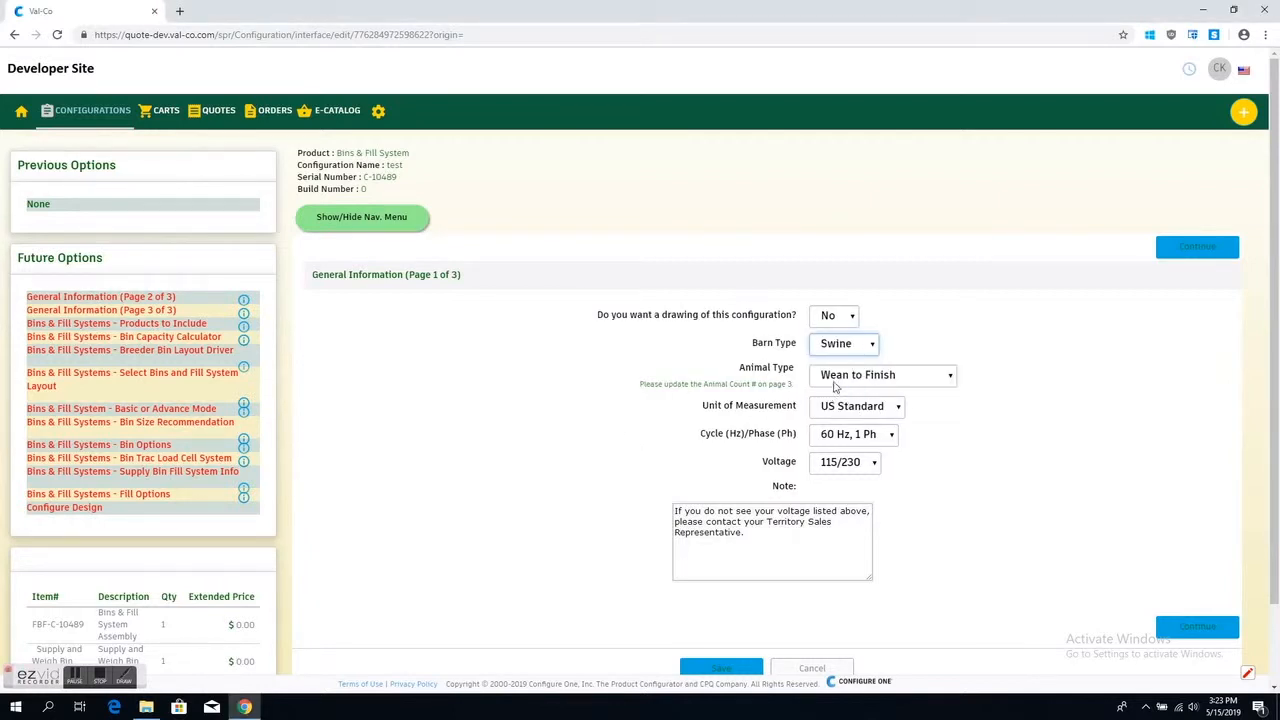
left_click(1196, 246)
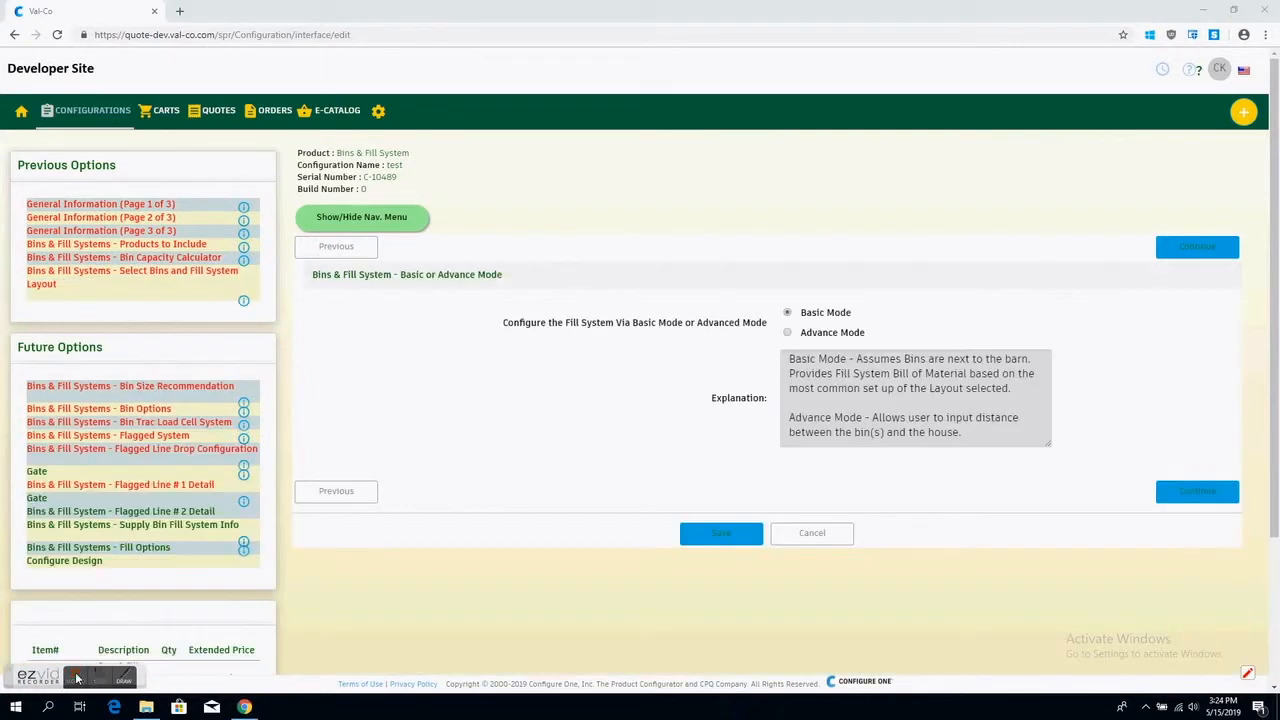
Step: Choose Advance Mode for the fill system and continue to Bin Size Recommendation
left_click(788, 332)
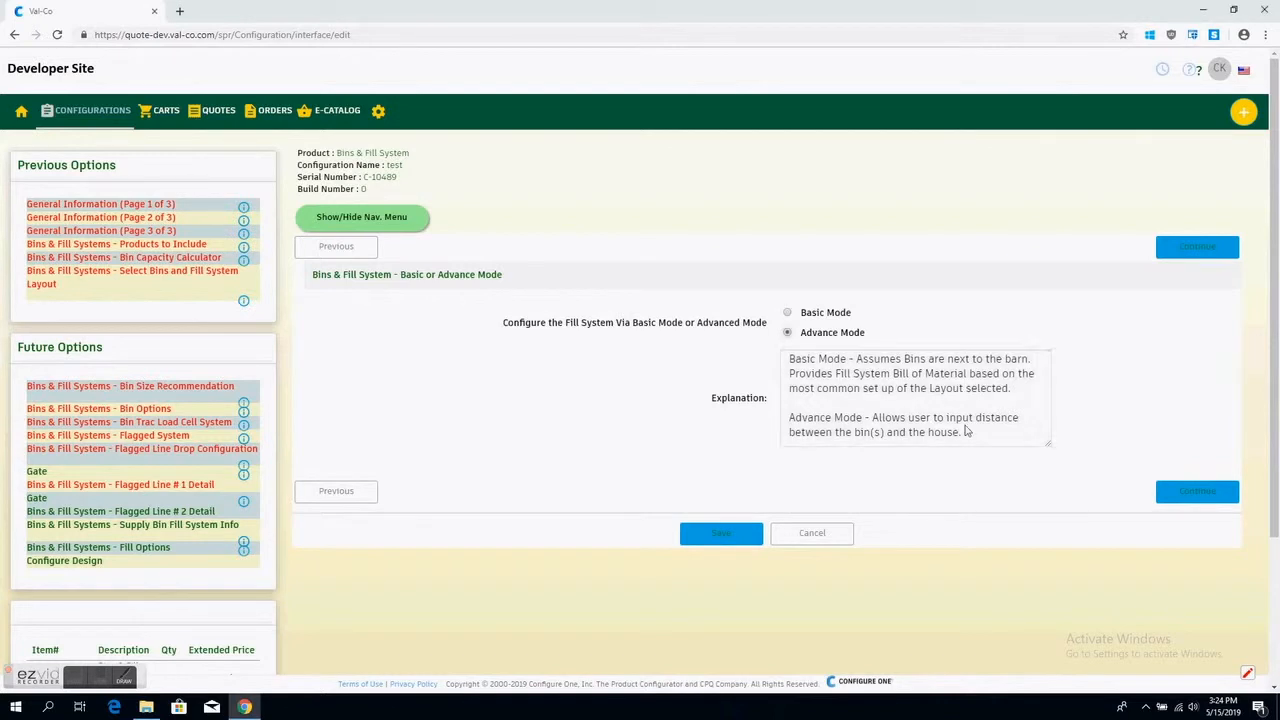
left_click(1196, 492)
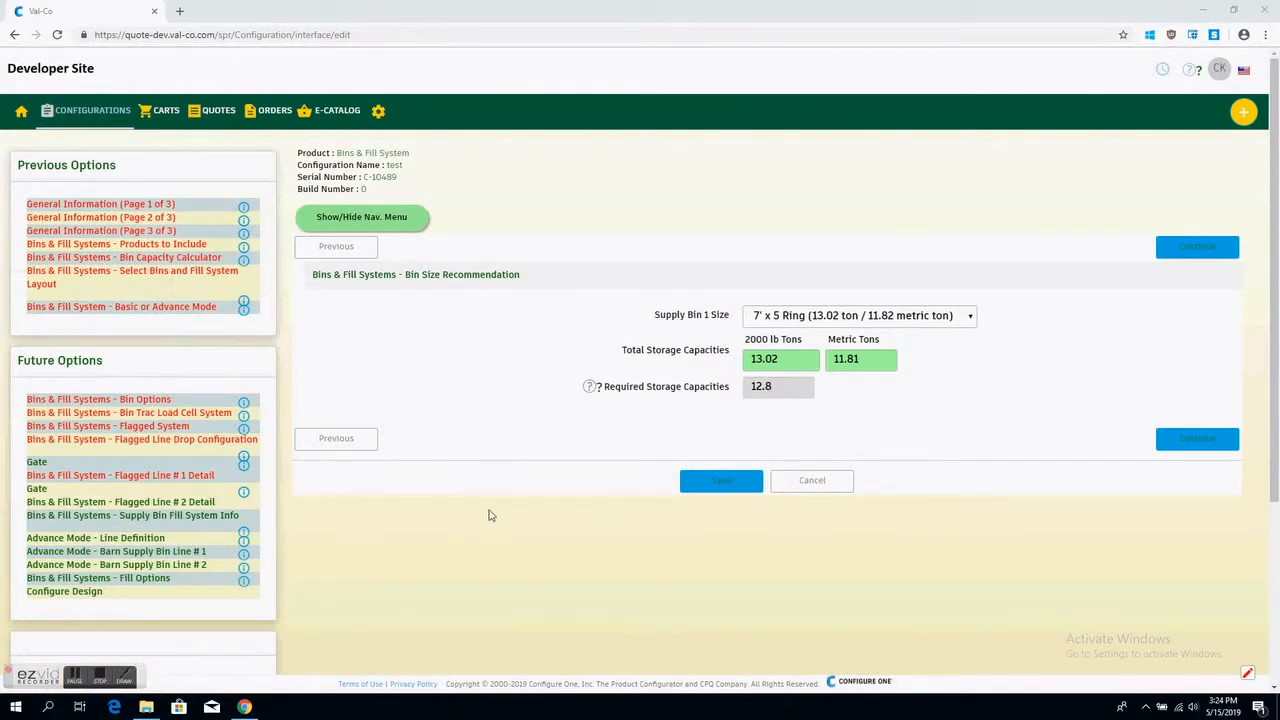
Step: Accept the bin size recommendation and Bin Trac load cell defaults to reach Flagged System
left_click(1196, 246)
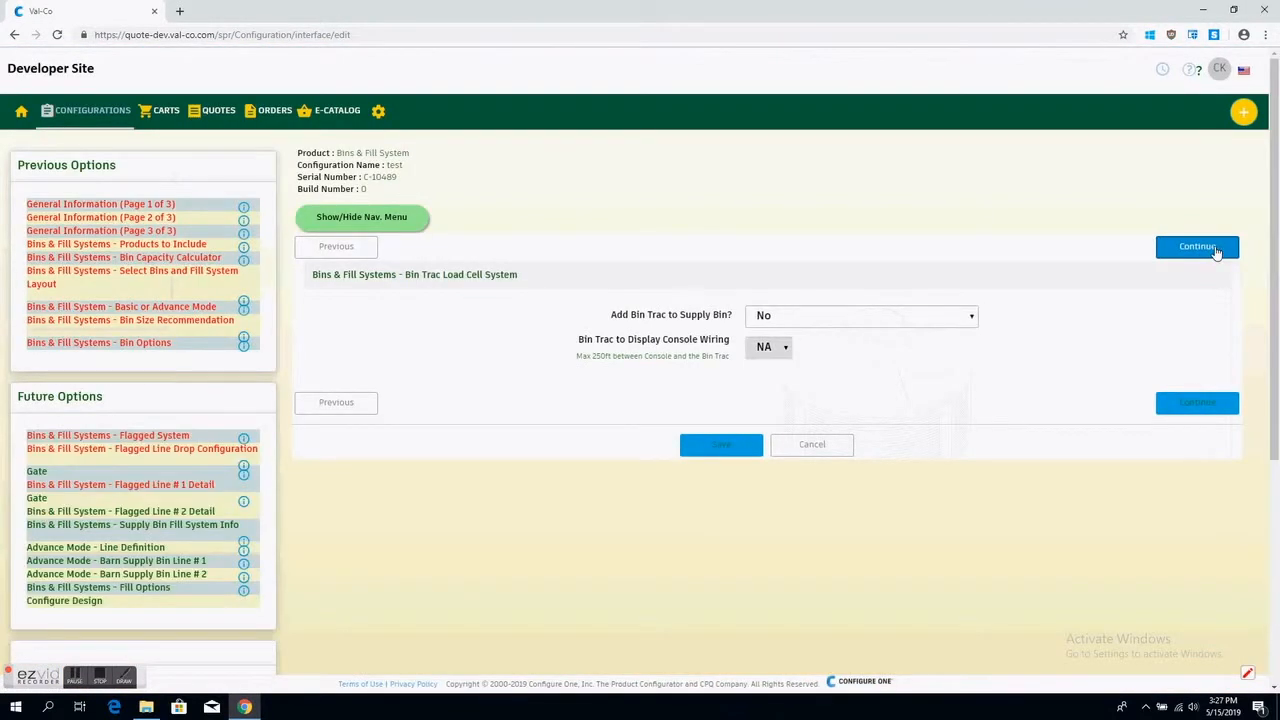
left_click(1196, 246)
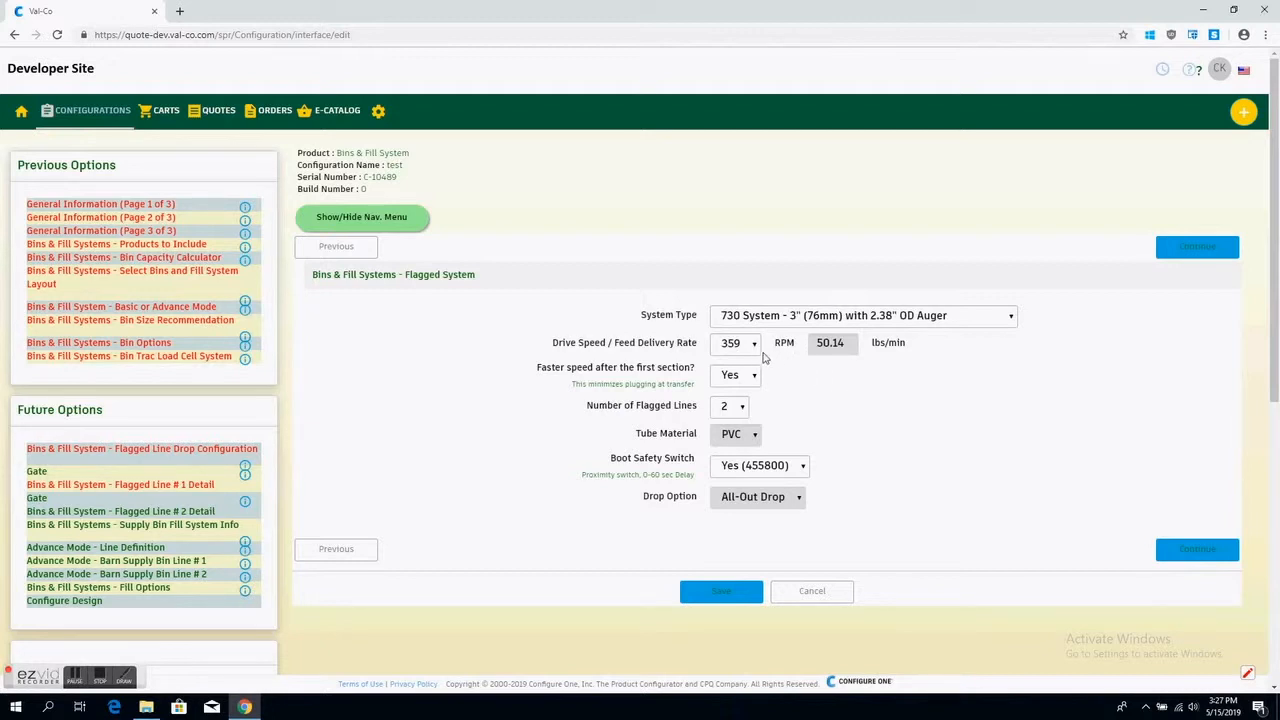
mouse_move(764, 356)
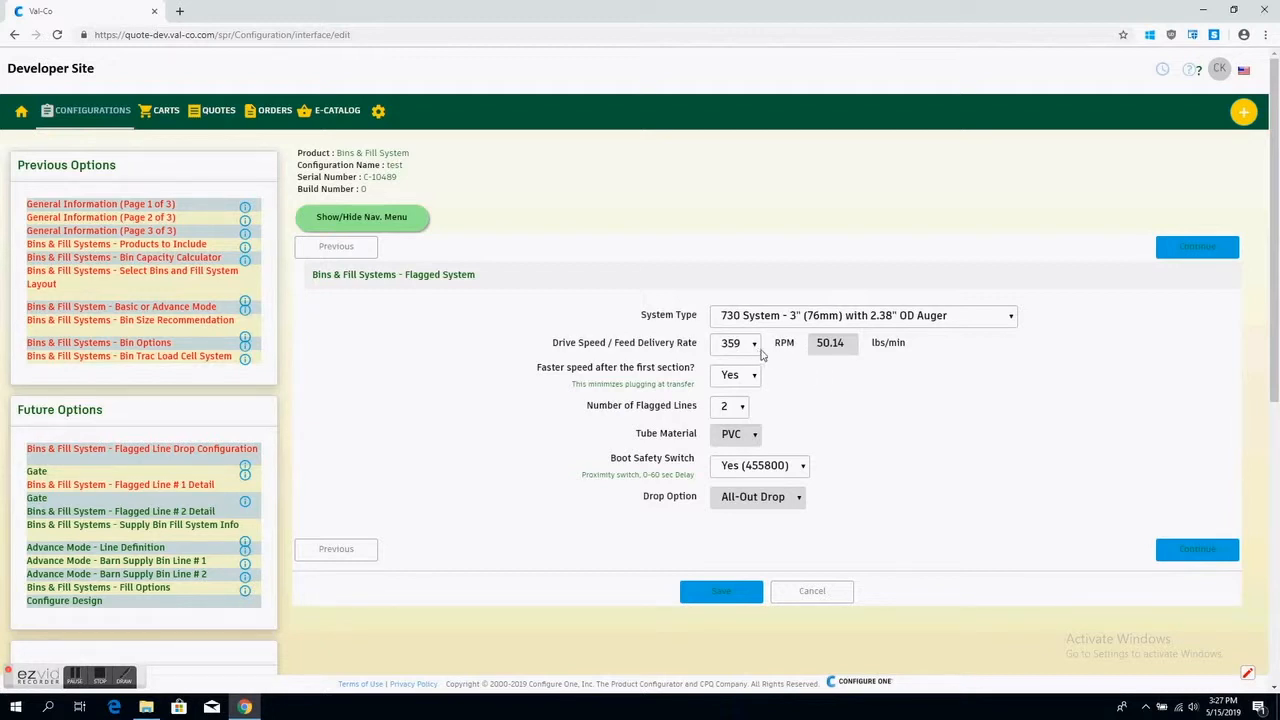
mouse_move(824, 356)
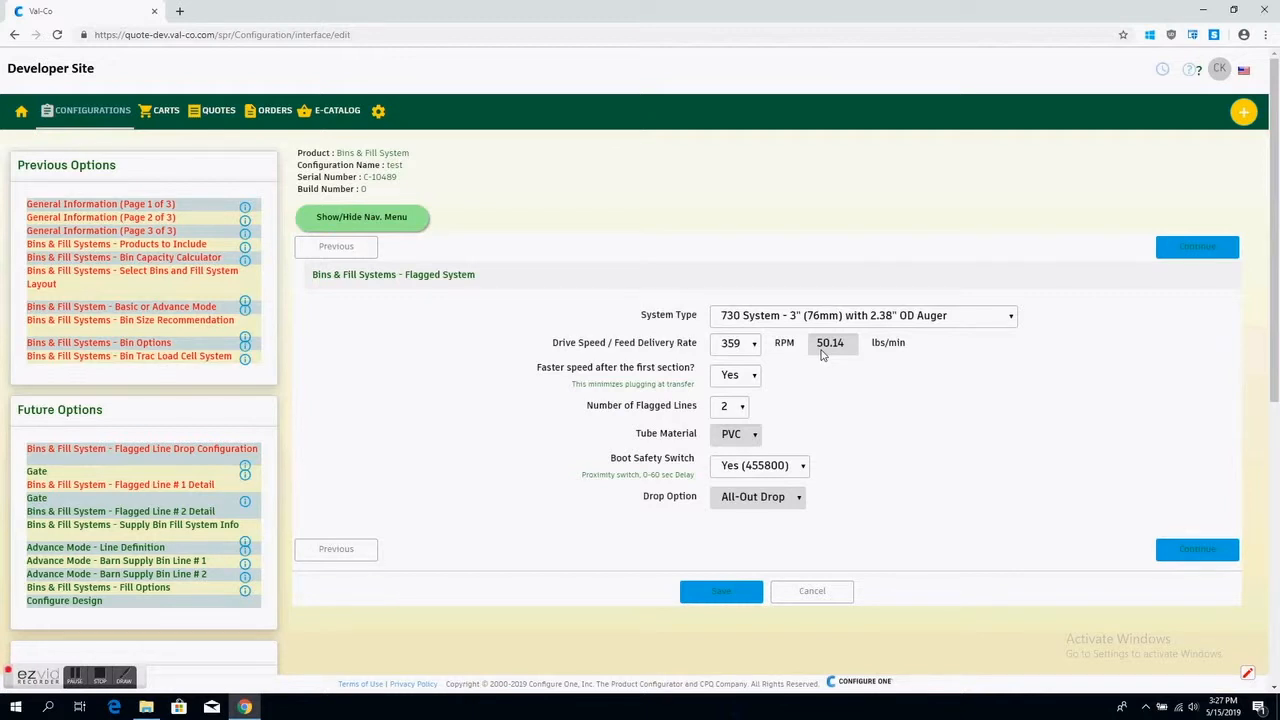
mouse_move(752, 356)
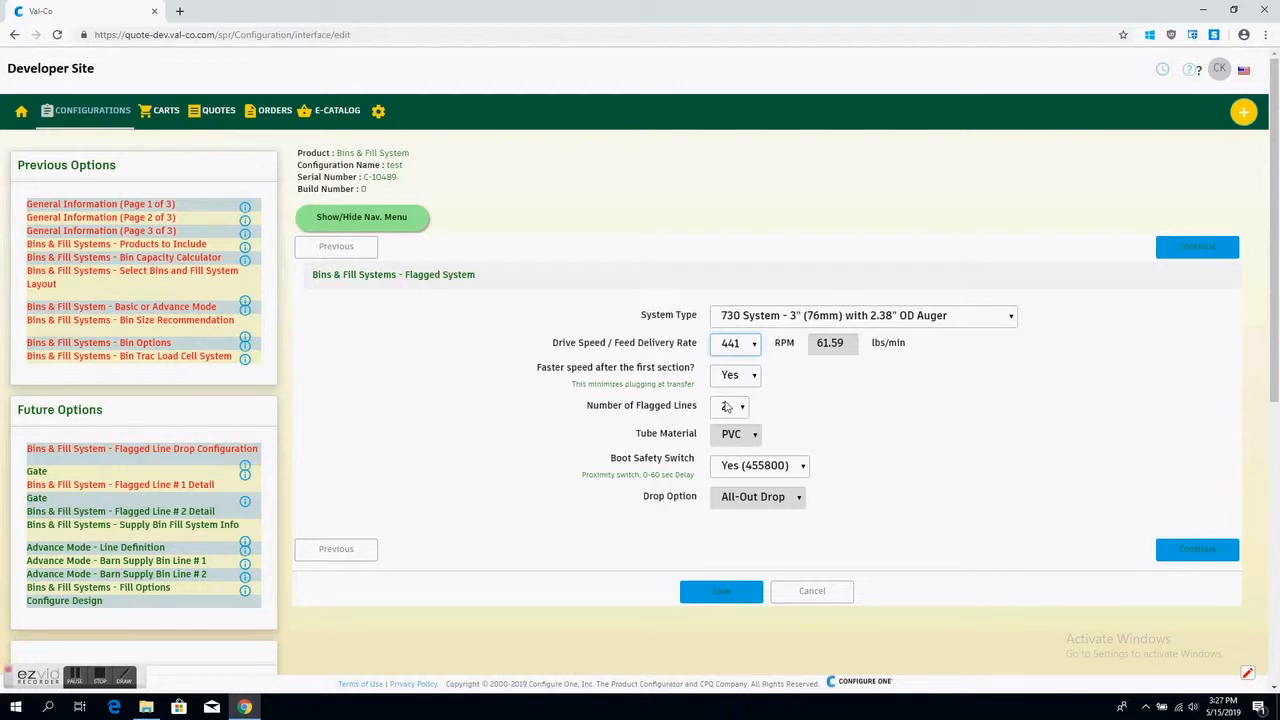
Step: Set the flagged system drive speed to 359 RPM and continue to Flagged Line #1 Detail
left_click(736, 344)
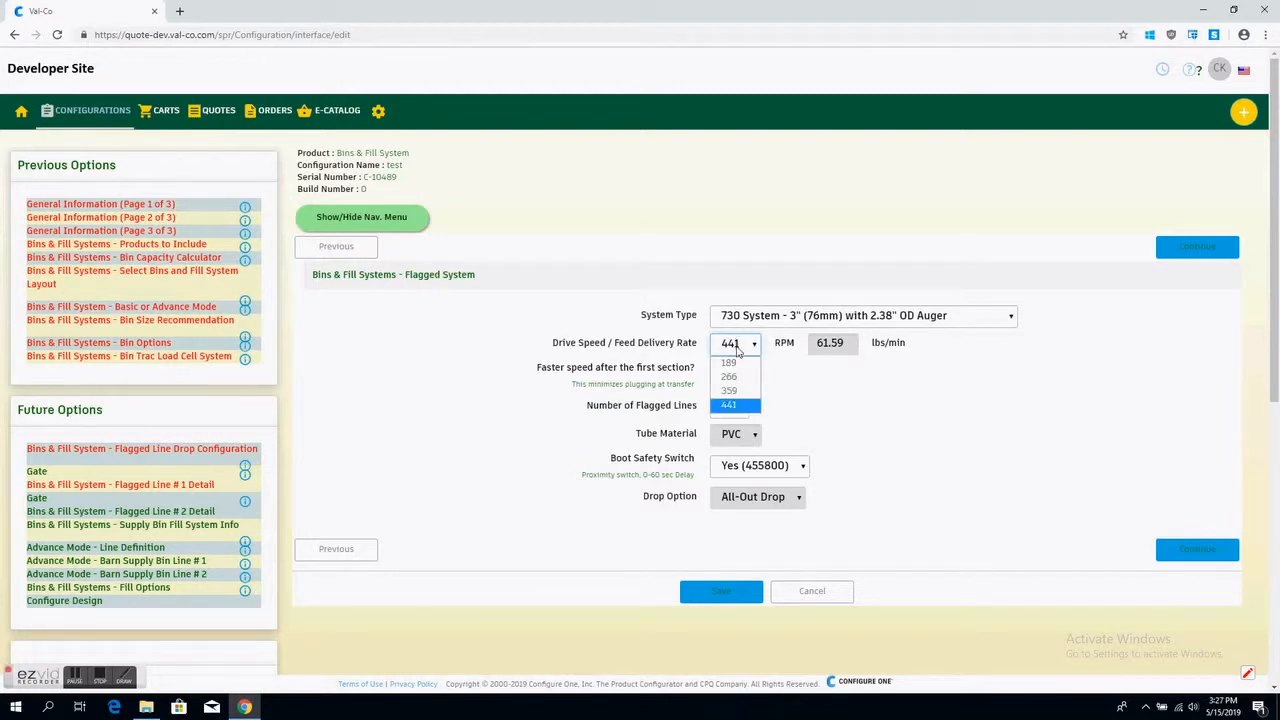
left_click(728, 390)
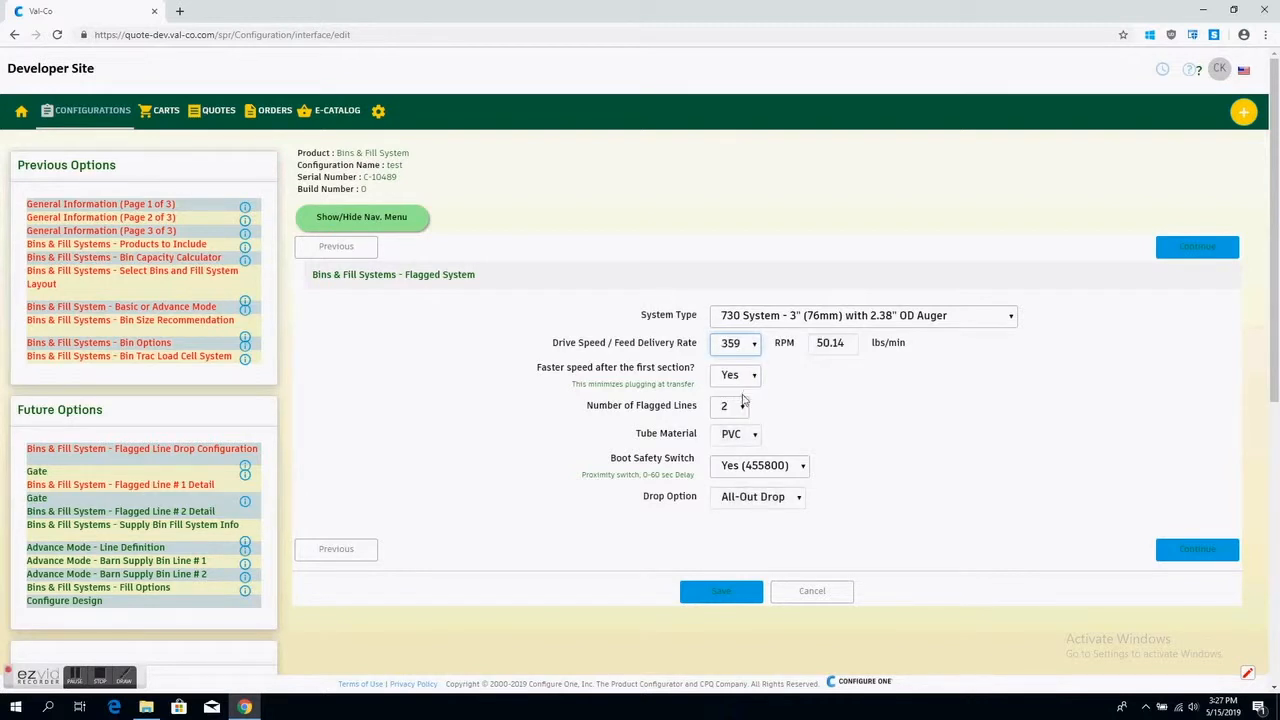
left_click(730, 404)
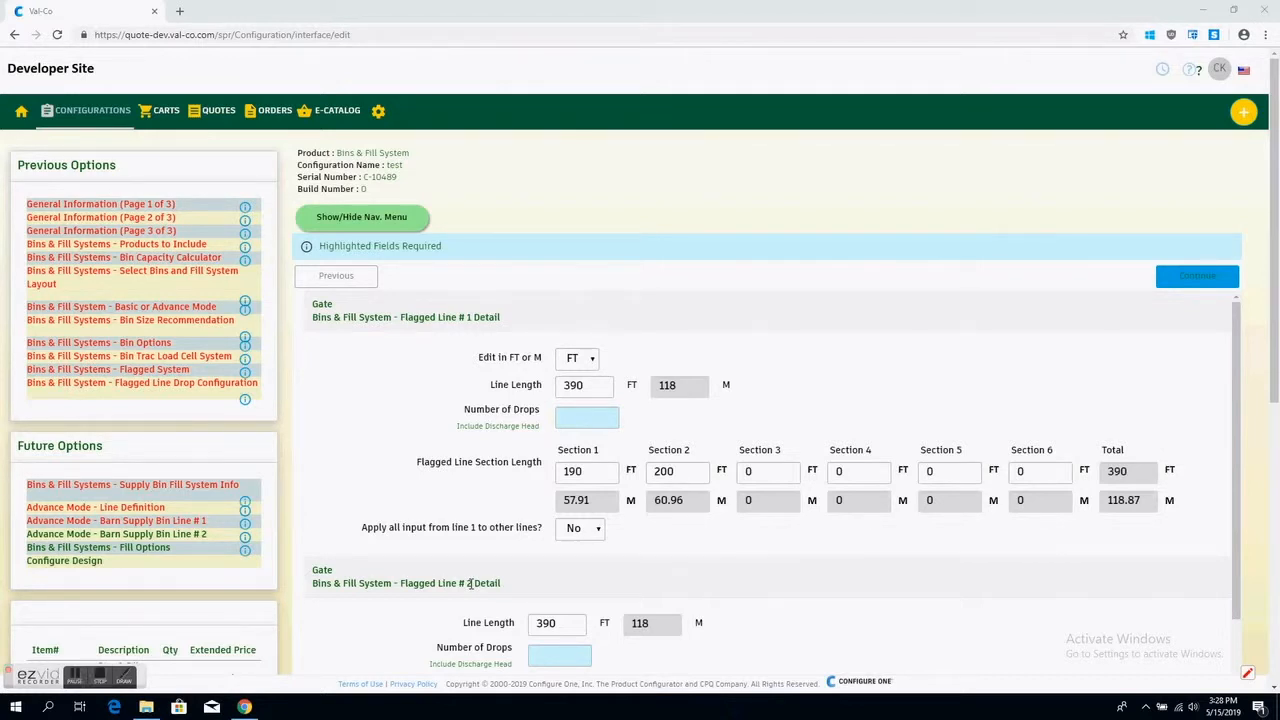
Step: Give flagged line 1 10 drops, apply line 1 inputs to other lines, and continue
type("1")
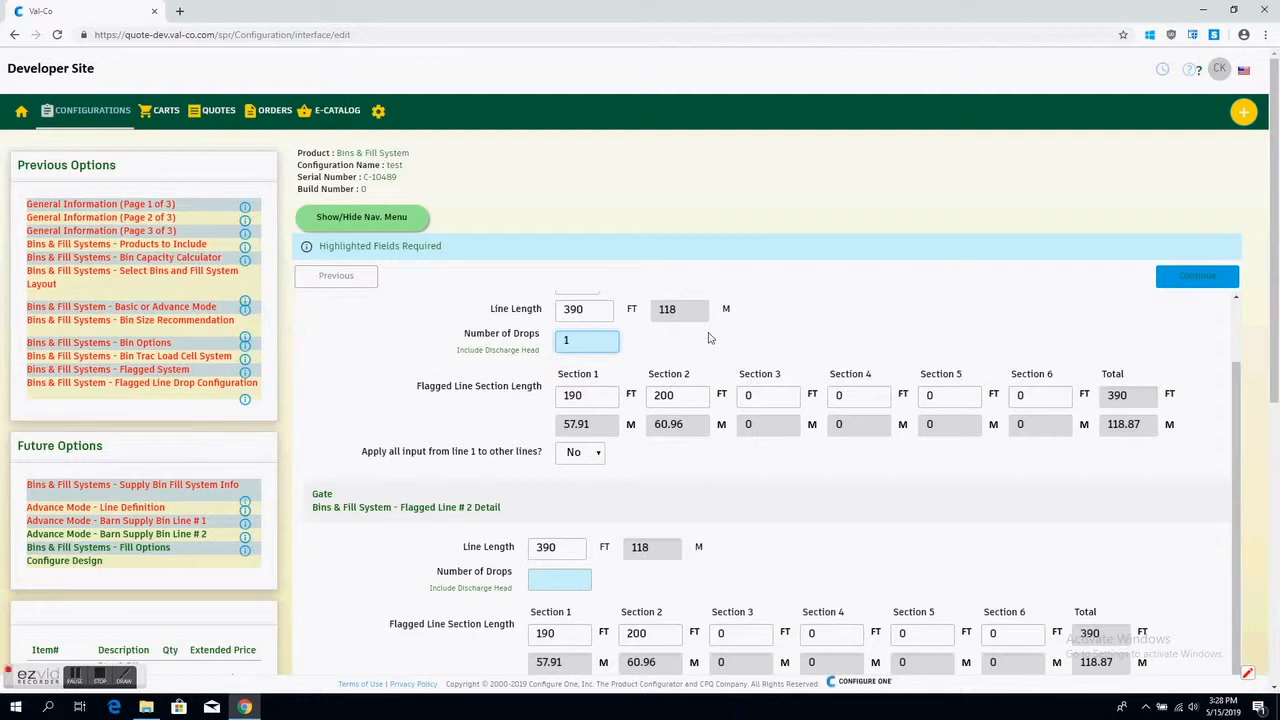
type("10")
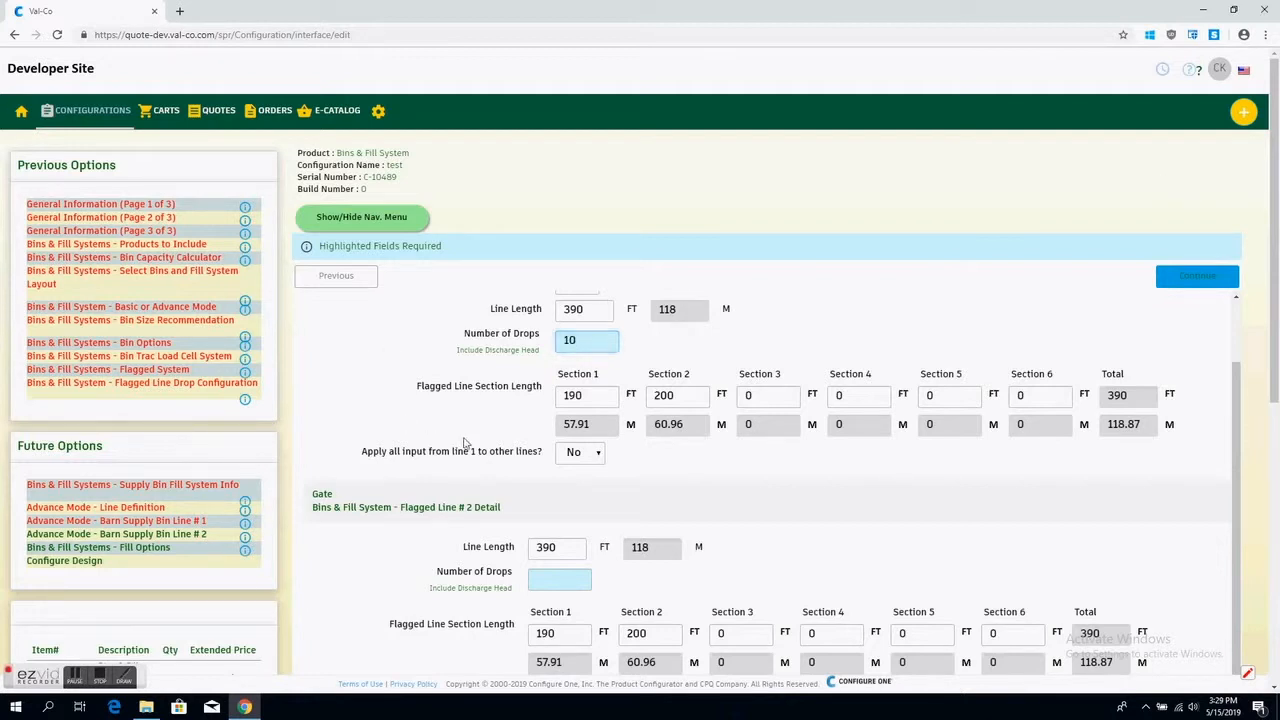
left_click(580, 452)
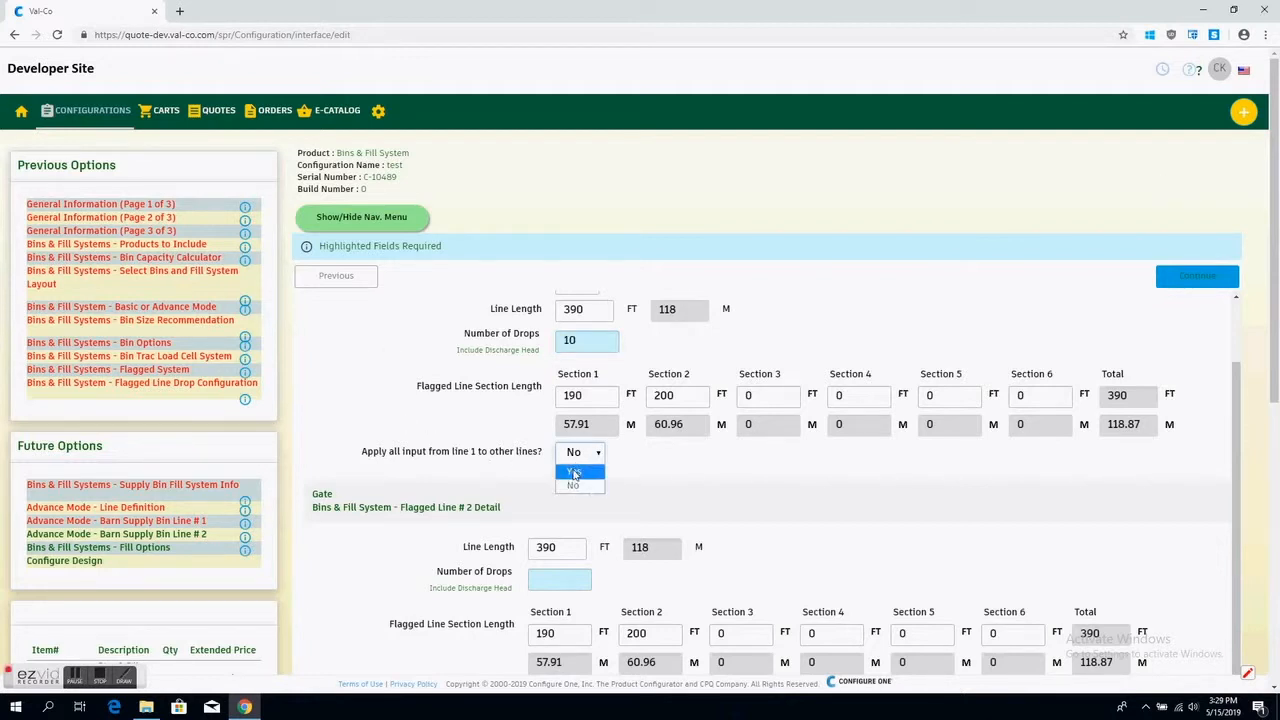
left_click(572, 470)
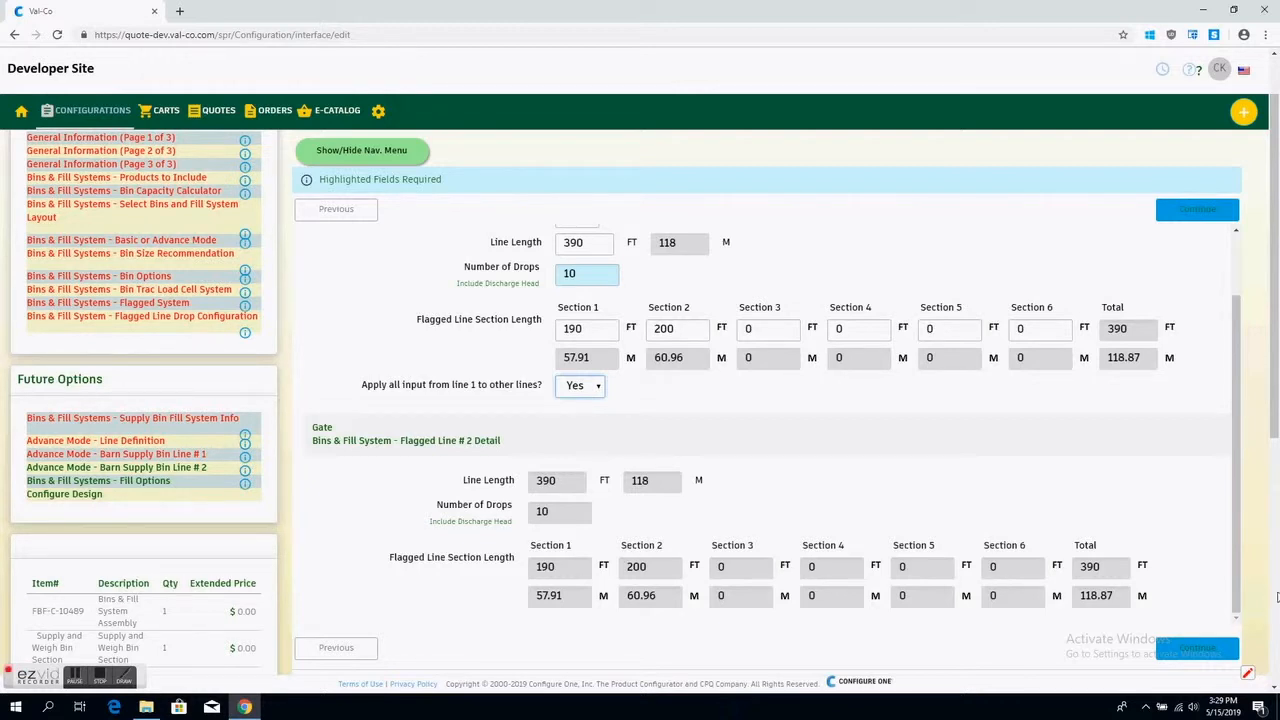
left_click(1196, 648)
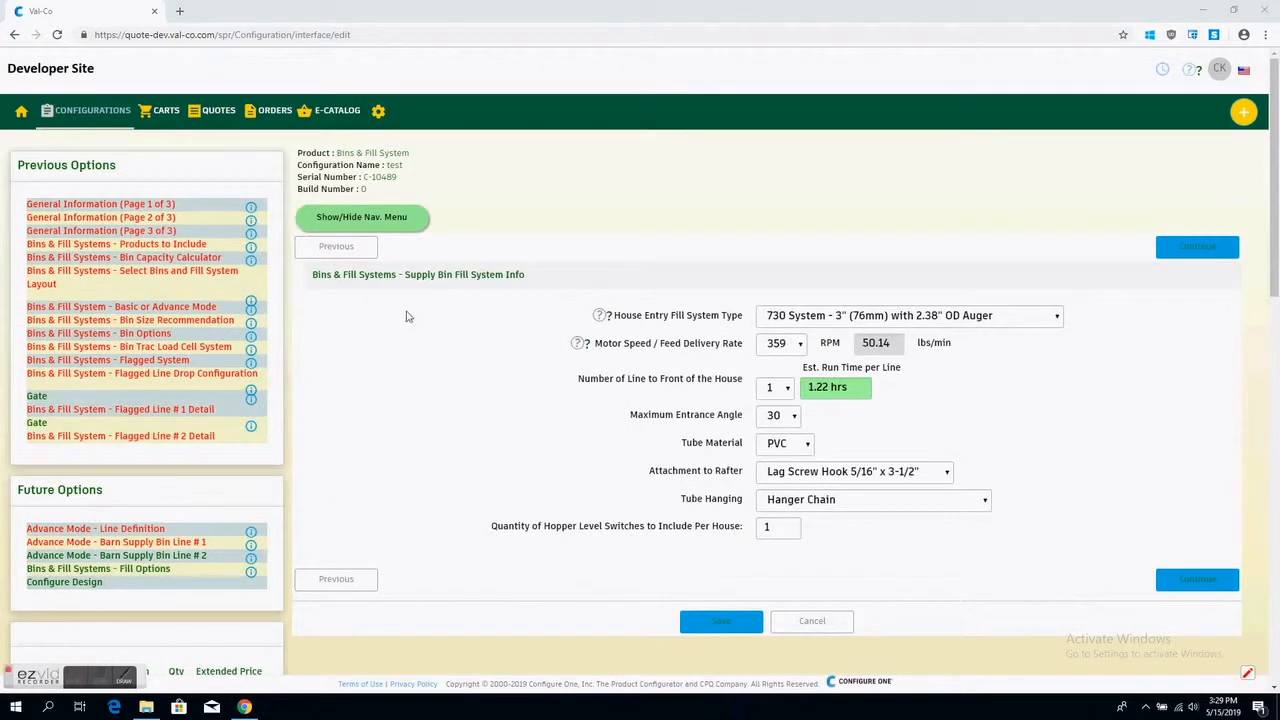
mouse_move(492, 304)
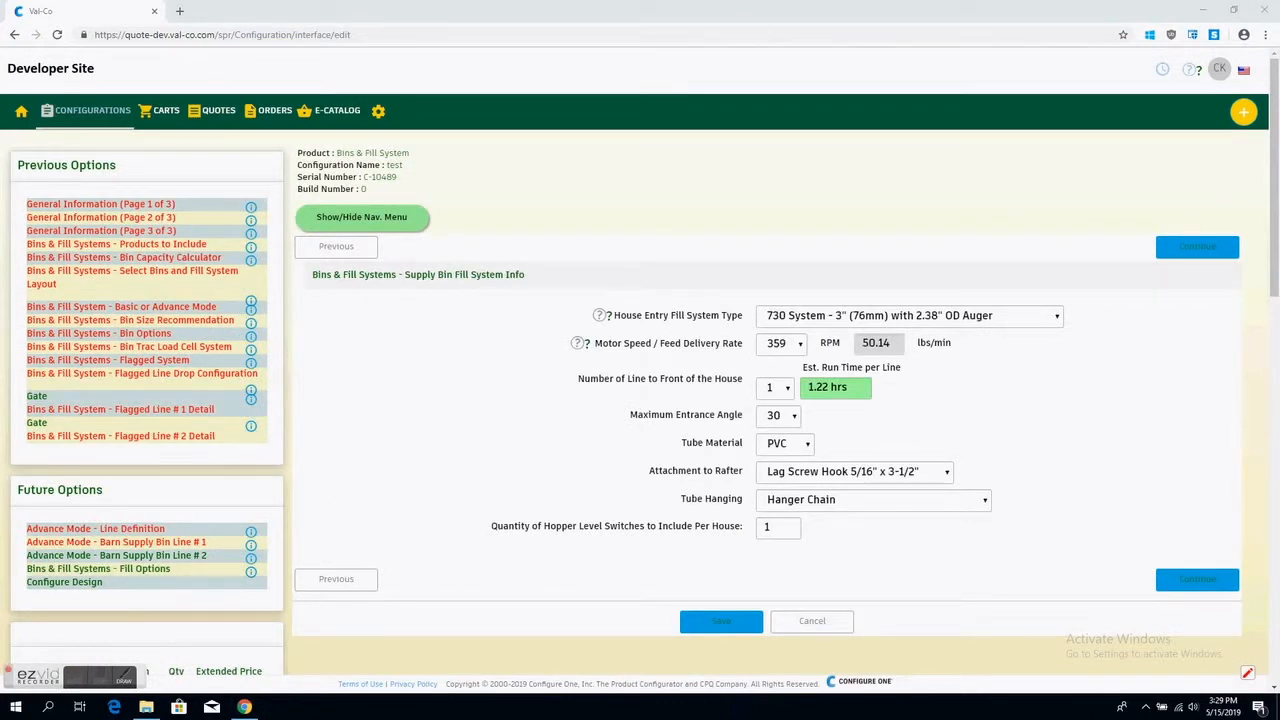
Step: Accept the supply bin fill system and barn supply line pages to reach Fill Options
left_click(1196, 580)
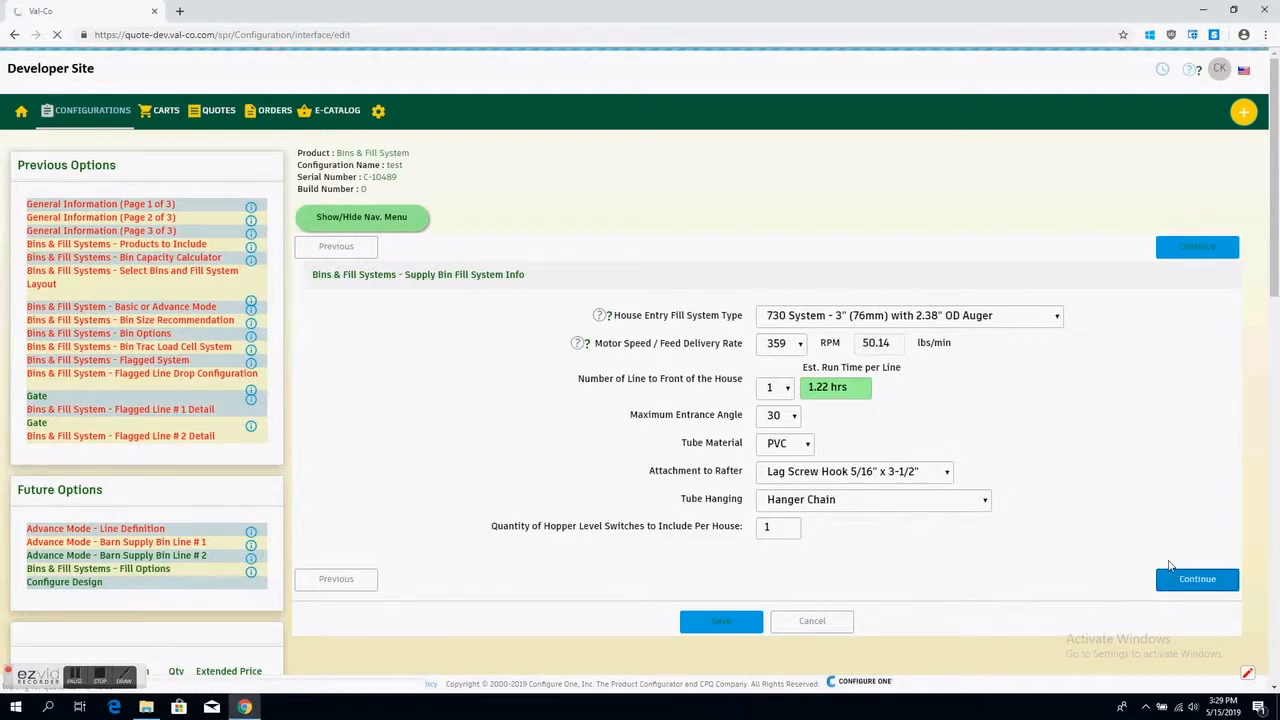
left_click(1196, 246)
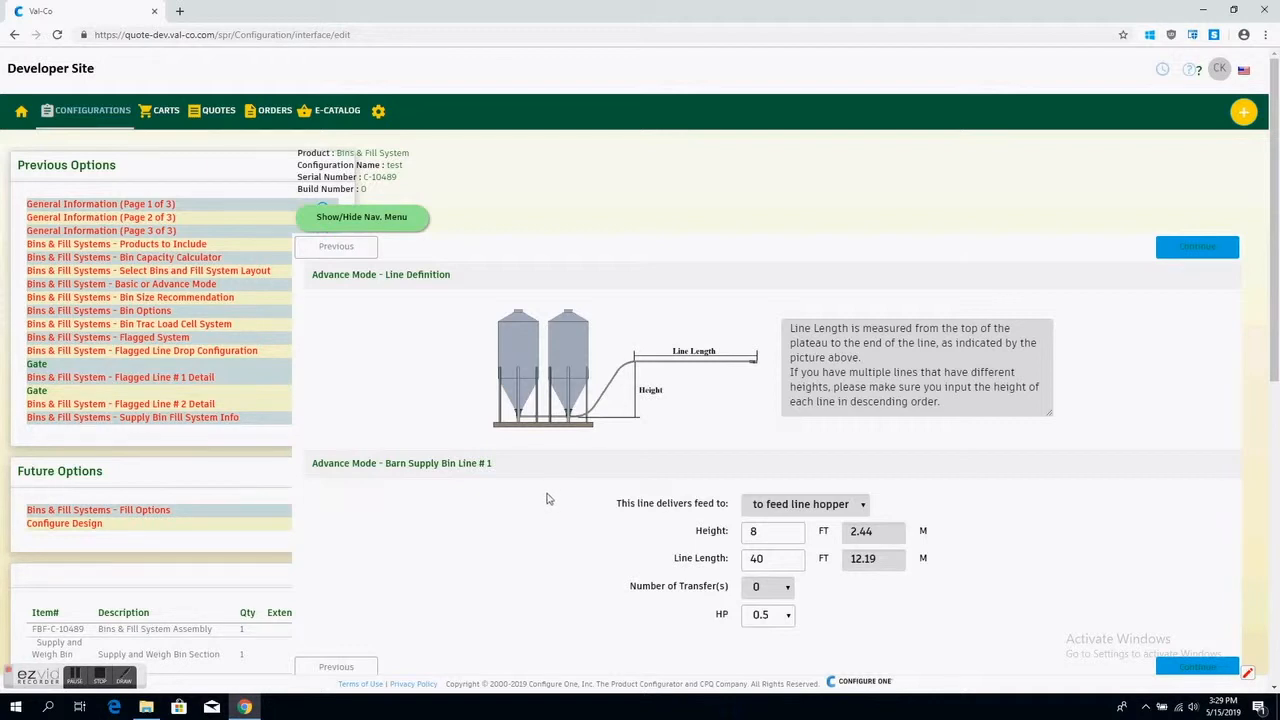
mouse_move(628, 458)
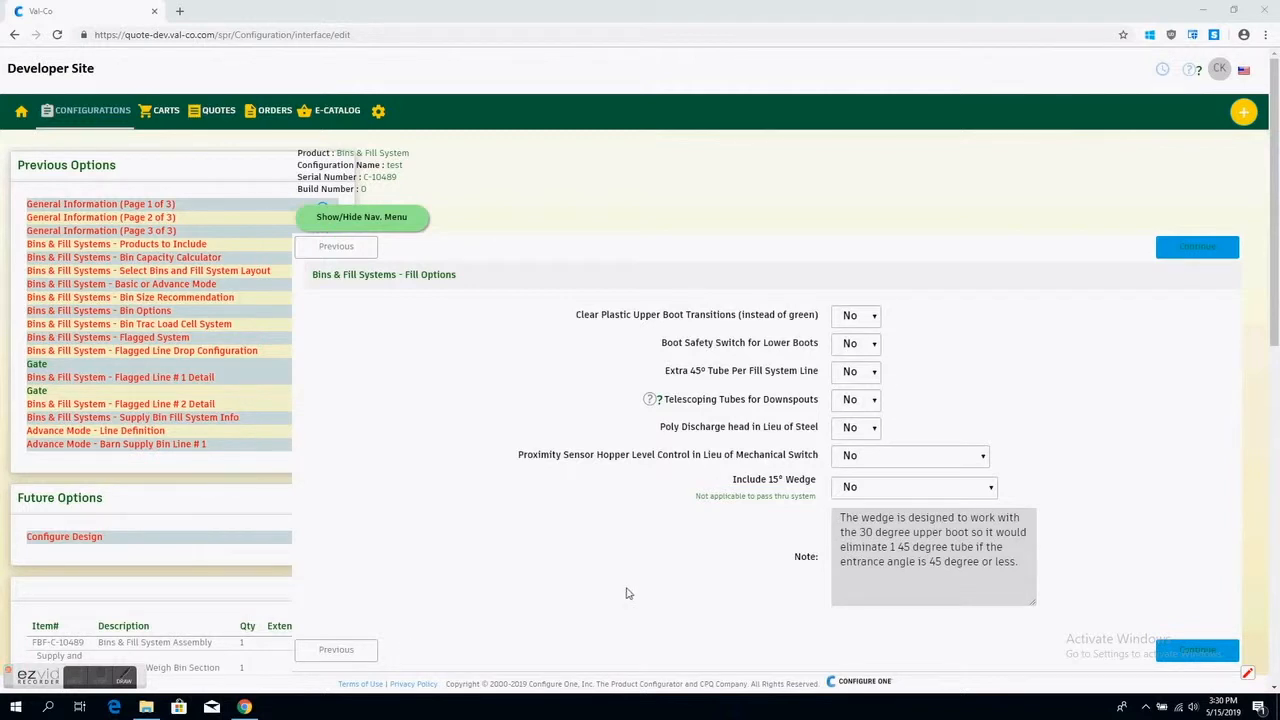
mouse_move(626, 592)
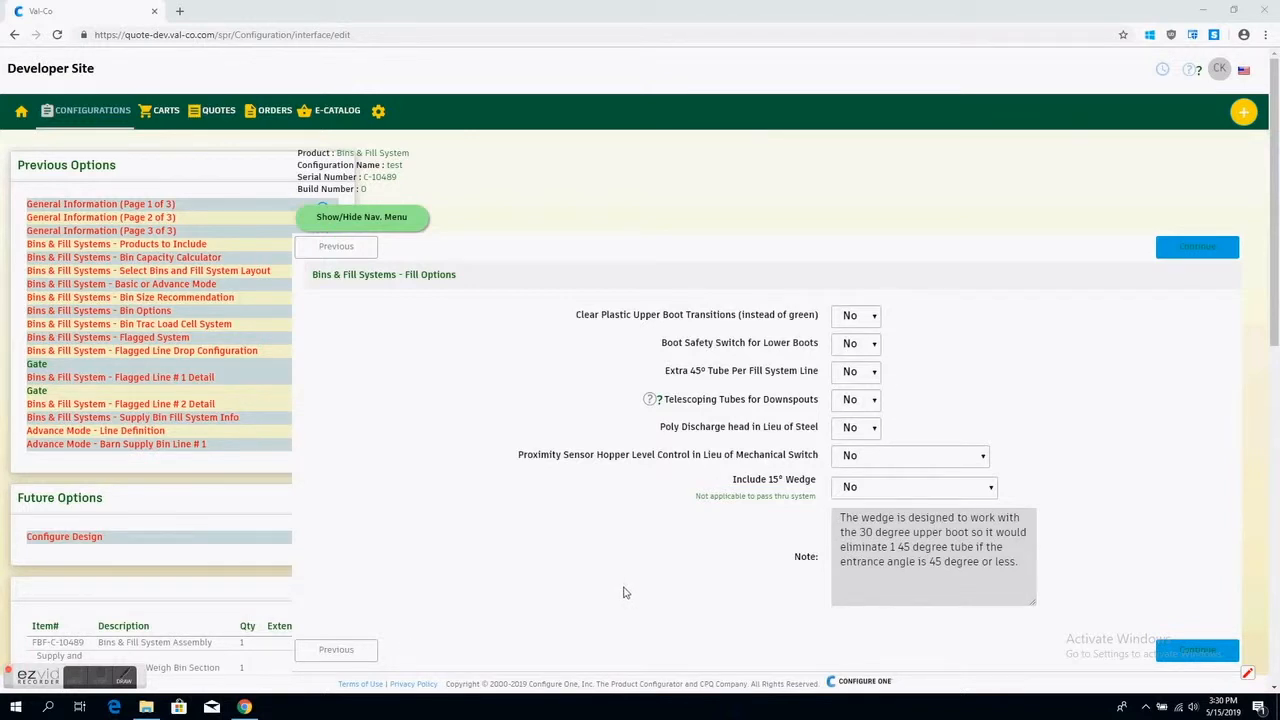